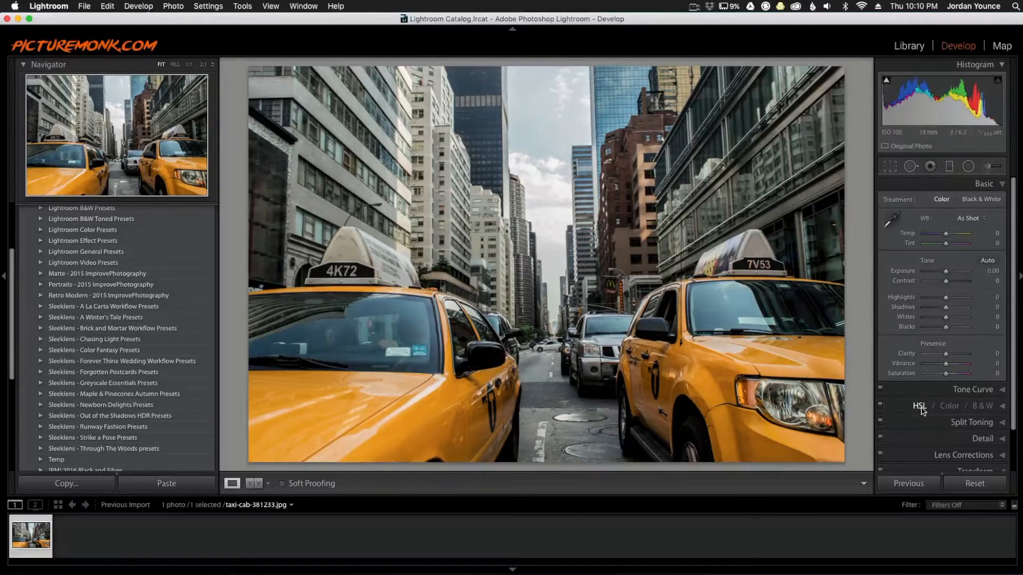
Set every HSL saturation slider from Red through Magenta to -100, making the photo black and white
left_click(920, 405)
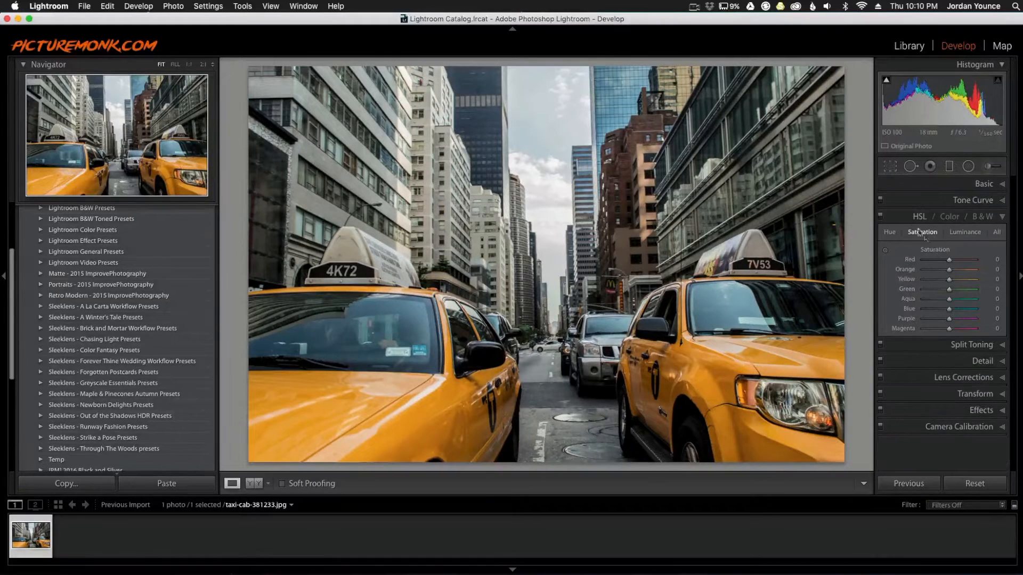
left_click(997, 232)
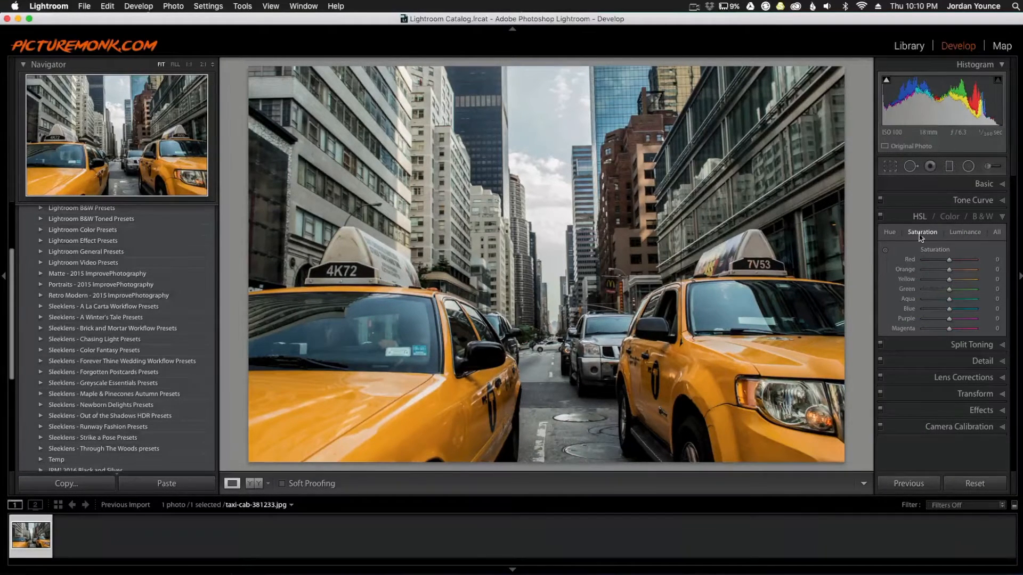
left_click_drag(968, 260, 922, 260)
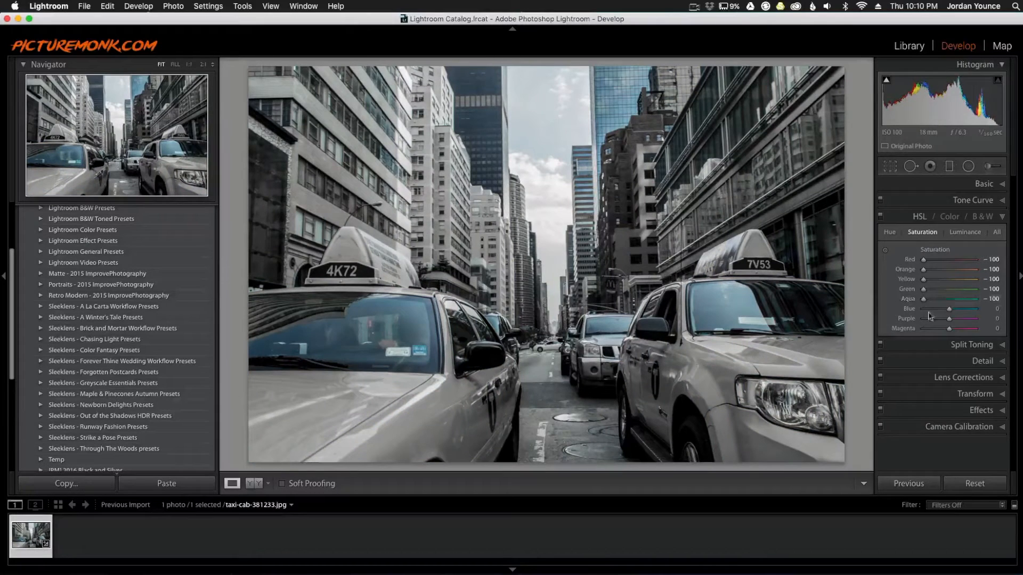
left_click_drag(974, 318, 922, 318)
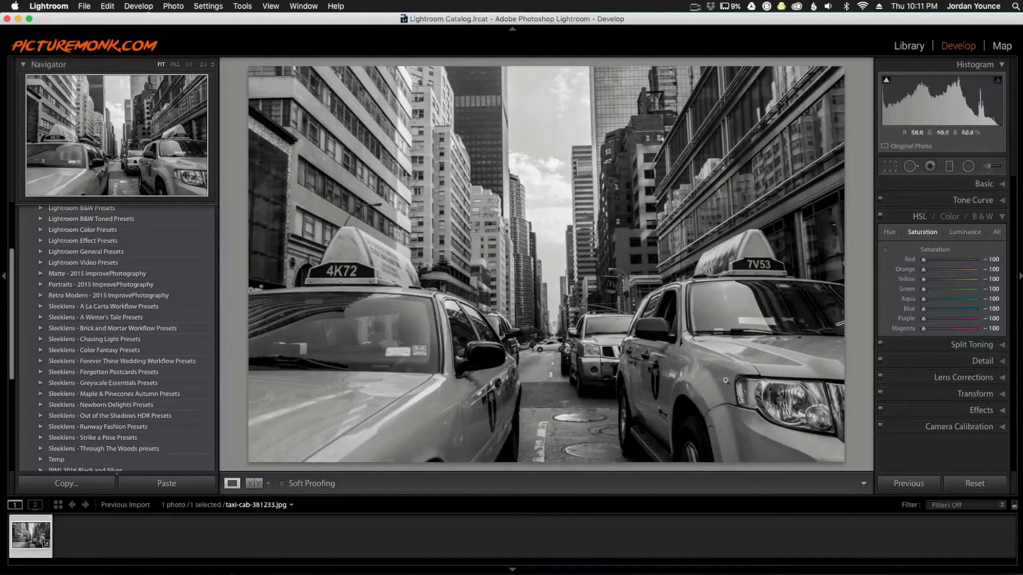
mouse_move(830, 299)
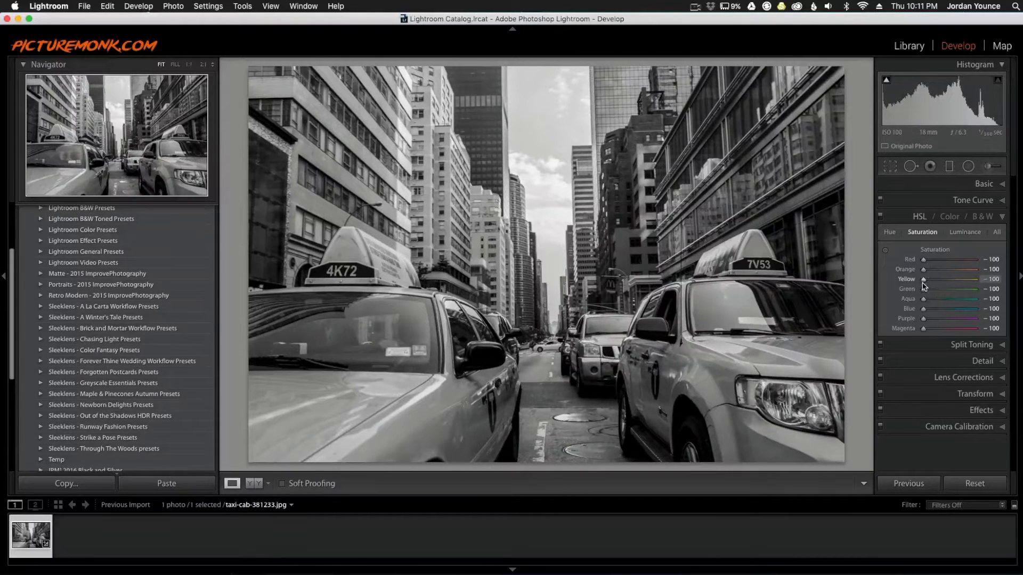
Raise Yellow saturation to about +11 and Orange to about +6 so the taxis regain colour
left_click_drag(922, 279, 962, 279)
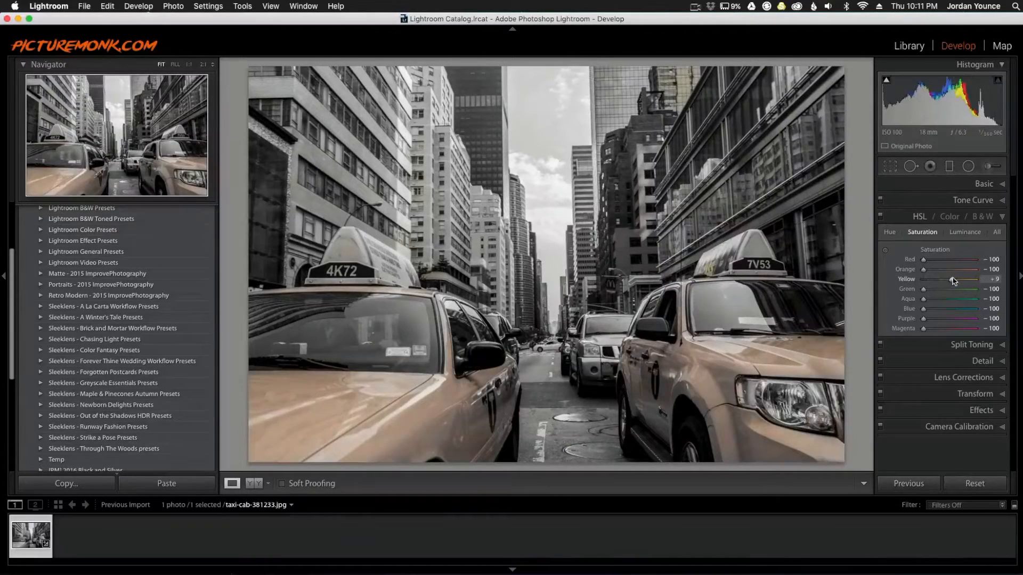
left_click_drag(953, 279, 955, 279)
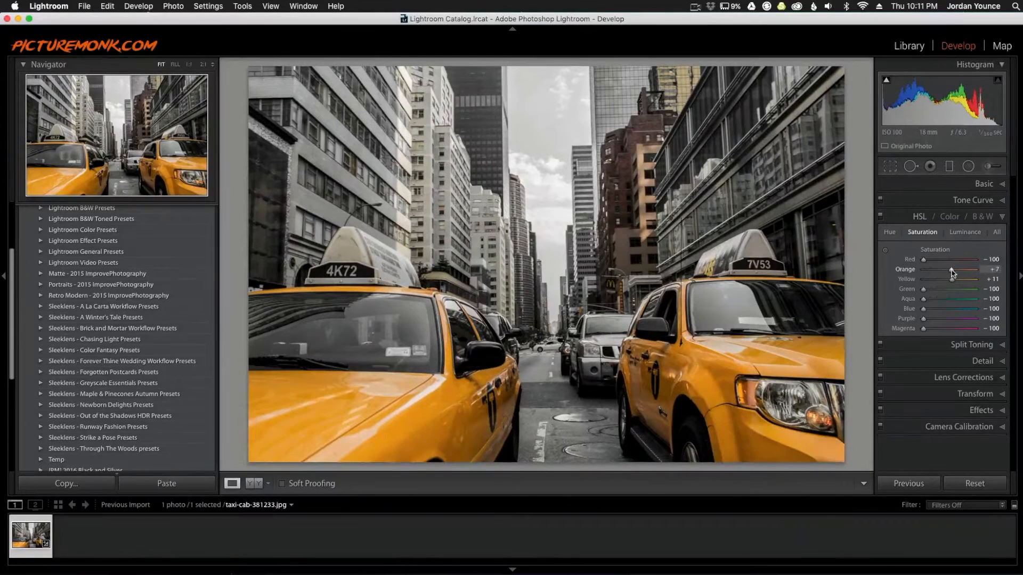
left_click_drag(952, 270, 949, 269)
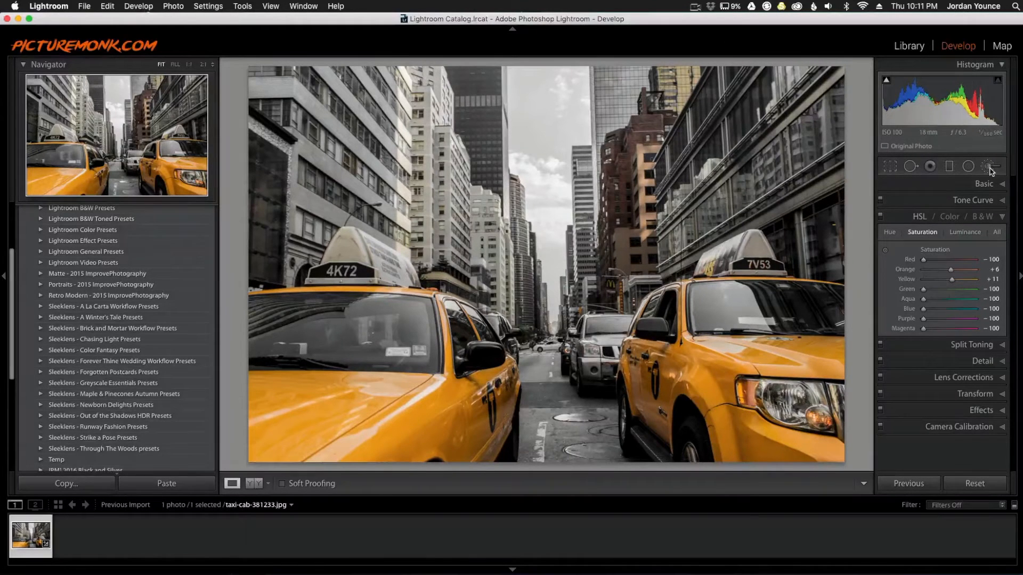
Brush a Saturation -100 mask with red overlay over buildings, sky and street, erasing it around the taxis
left_click(990, 166)
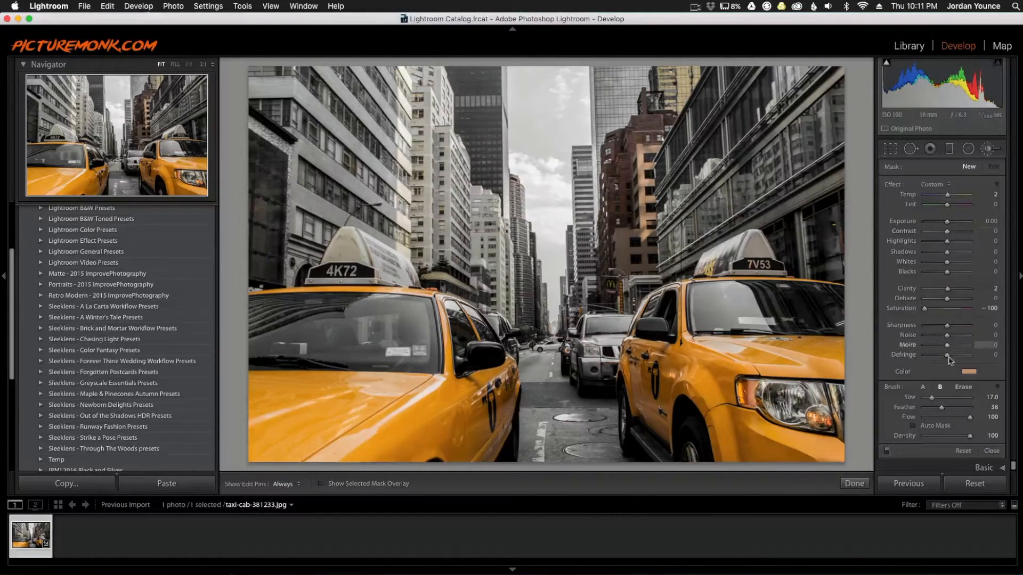
left_click(968, 372)
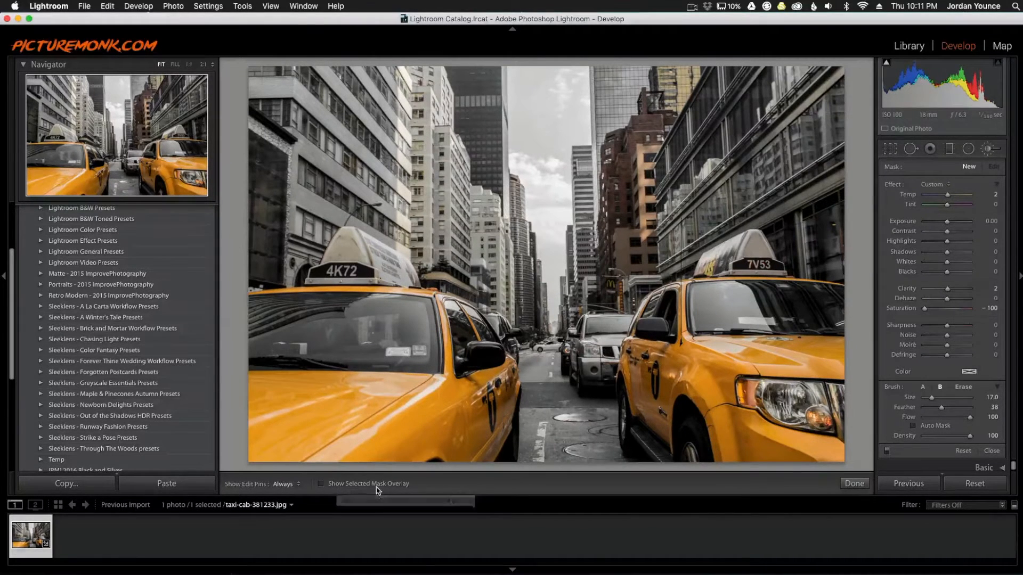
left_click(320, 484)
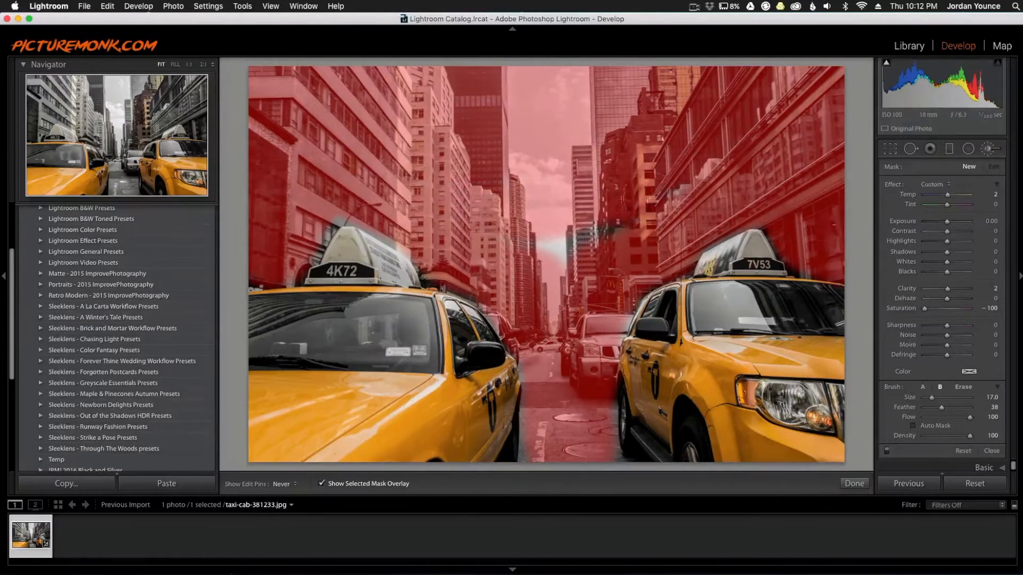
left_click_drag(627, 209, 557, 338)
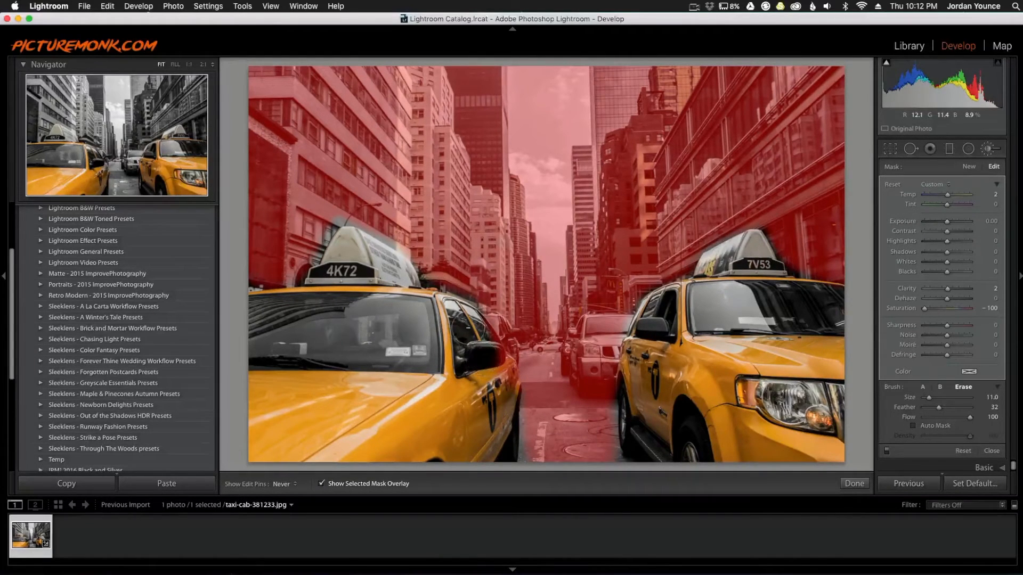
left_click_drag(470, 332, 532, 425)
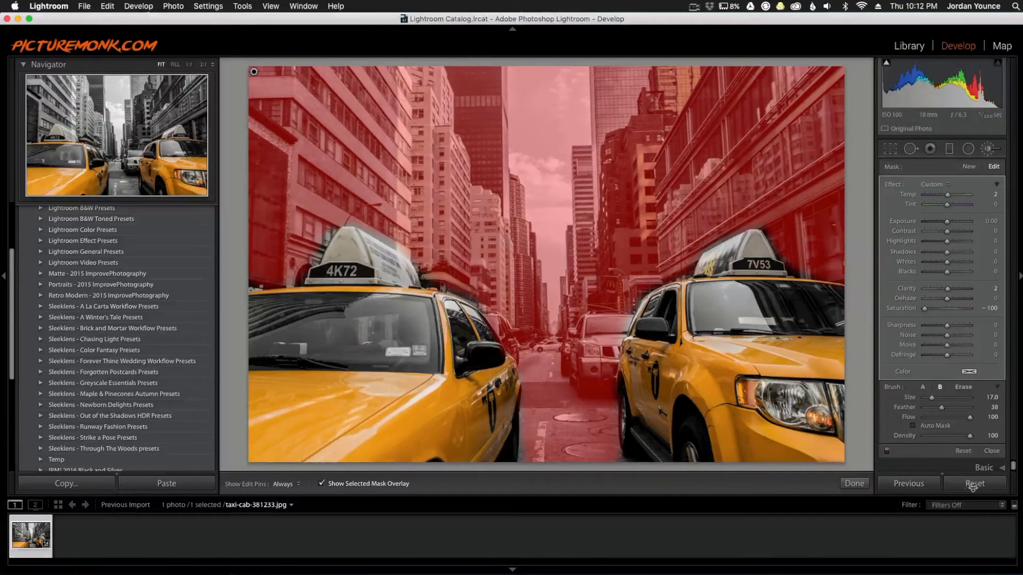
Finish the Adjustment Brush with Done, leaving only the yellow taxis in colour
left_click(321, 484)
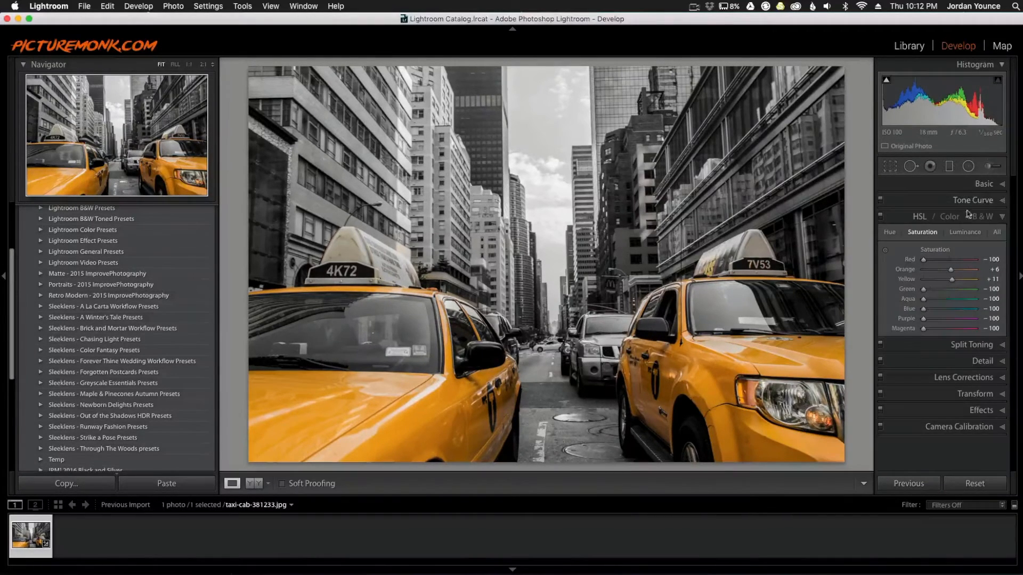
In the Basic panel set Clarity to +56 and Vibrance to +47
left_click(984, 183)
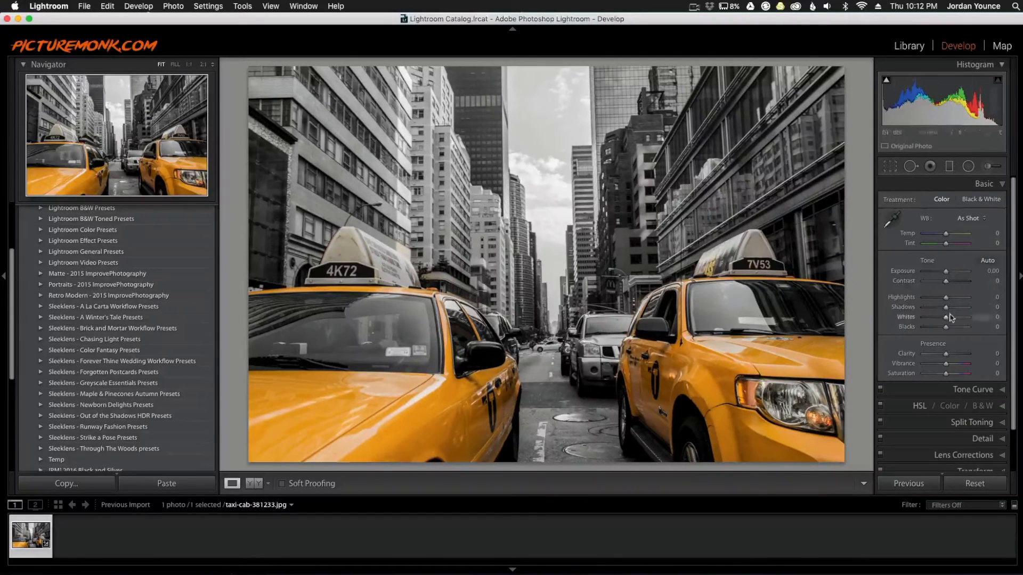
left_click_drag(947, 354, 959, 354)
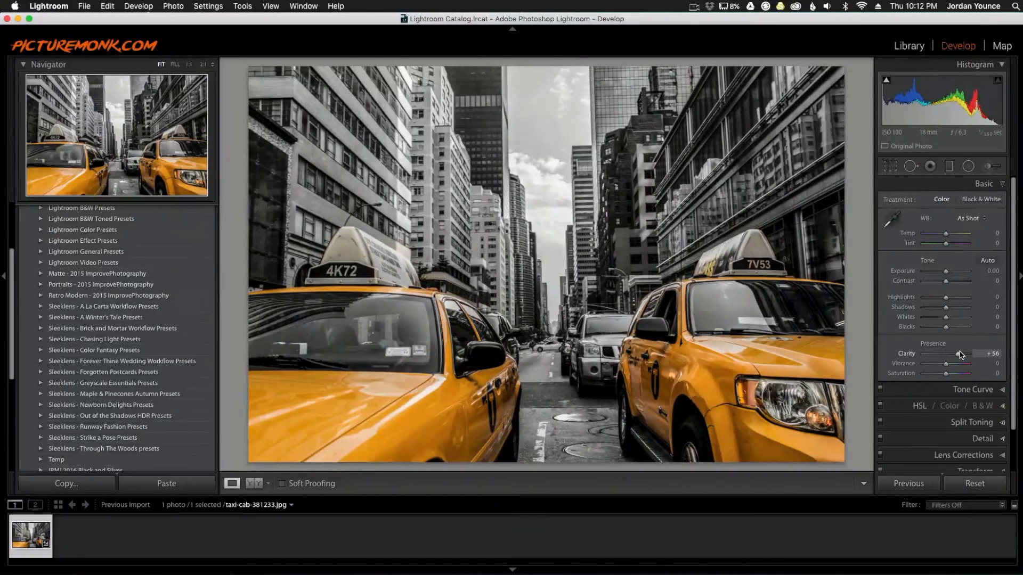
left_click_drag(949, 364, 964, 364)
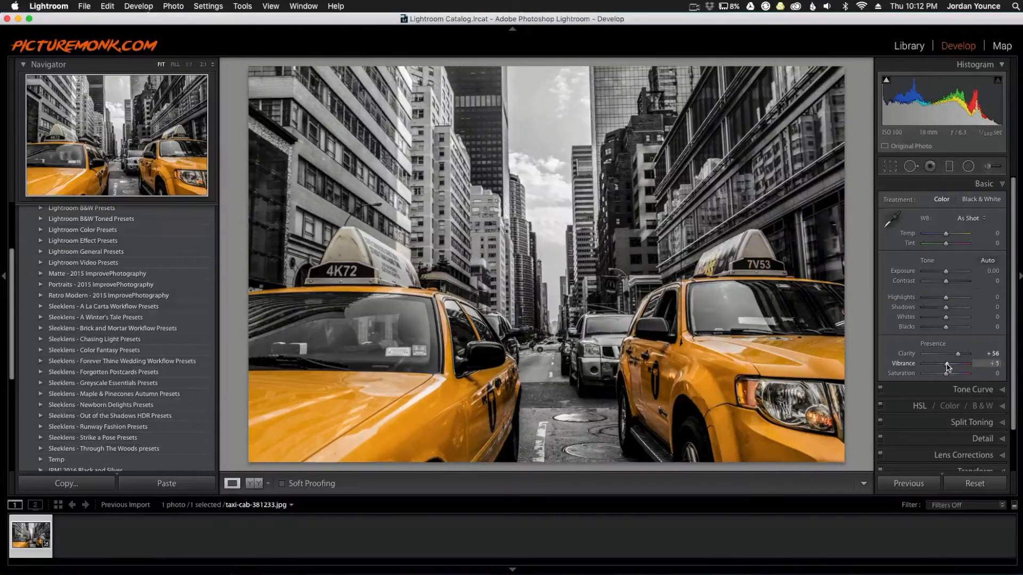
left_click_drag(948, 363, 958, 363)
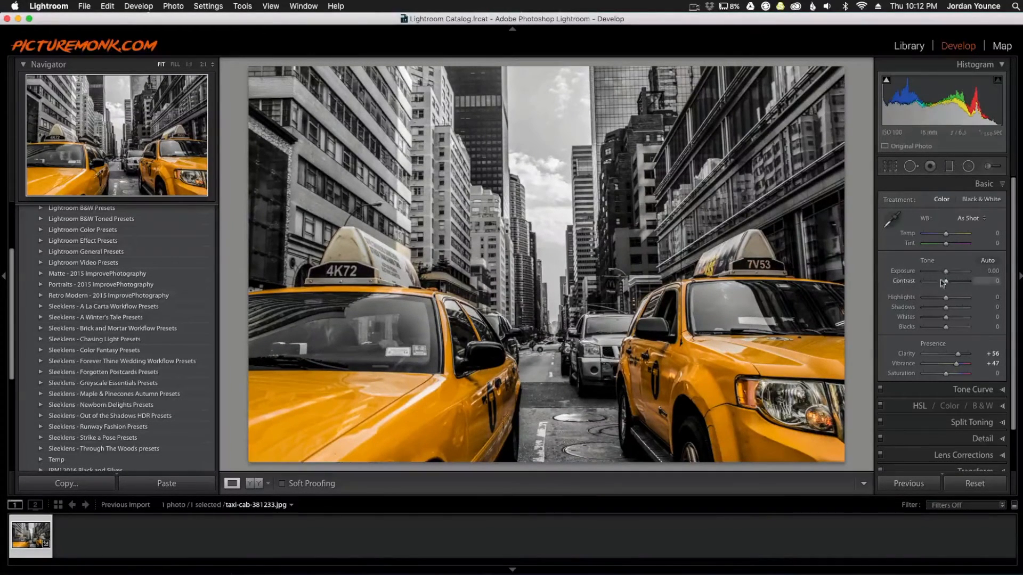
Set Exposure to +0.25, Shadows to +23 and Highlights to -40
left_click_drag(946, 270, 950, 270)
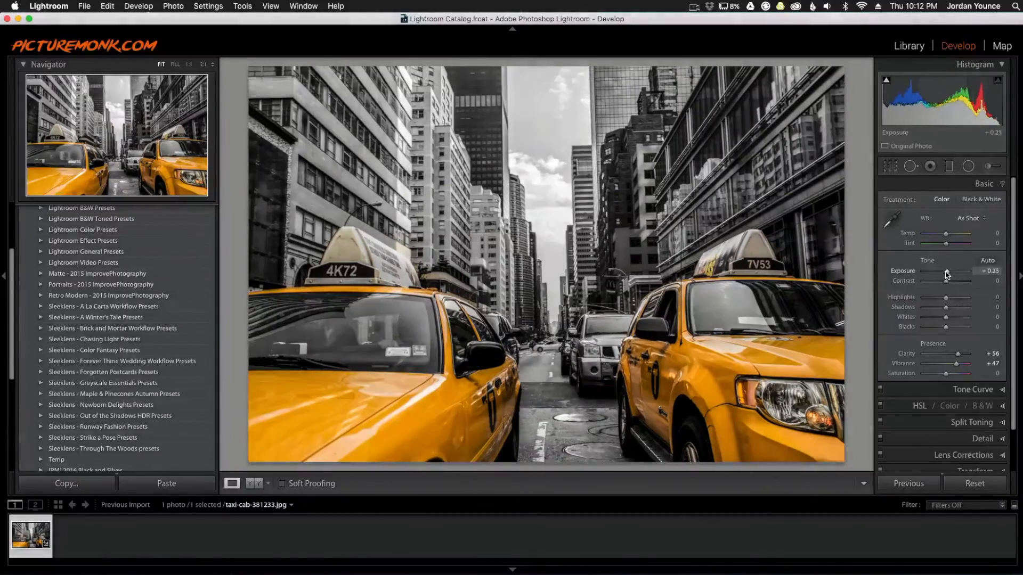
left_click_drag(952, 307, 968, 307)
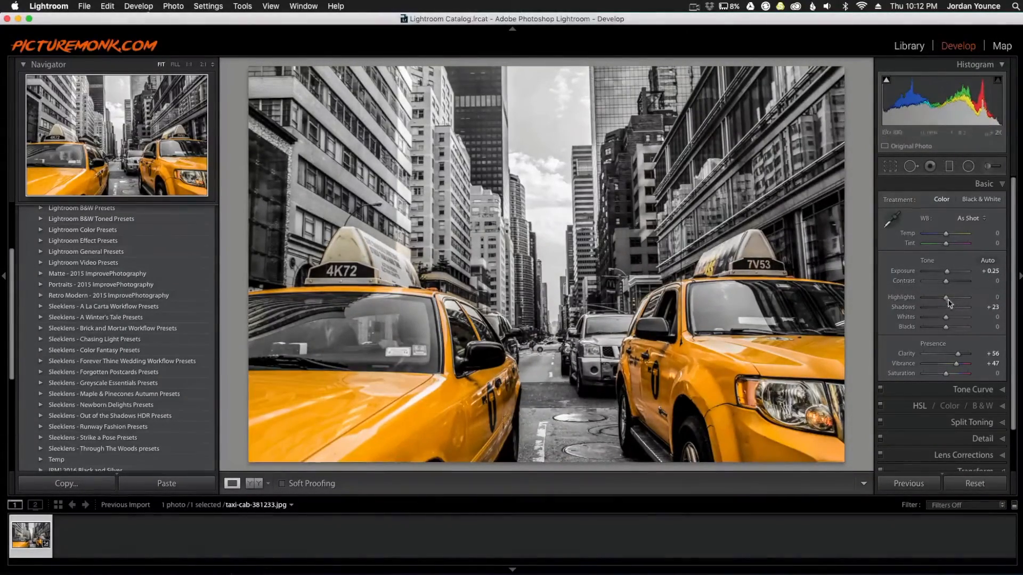
left_click_drag(965, 302, 943, 302)
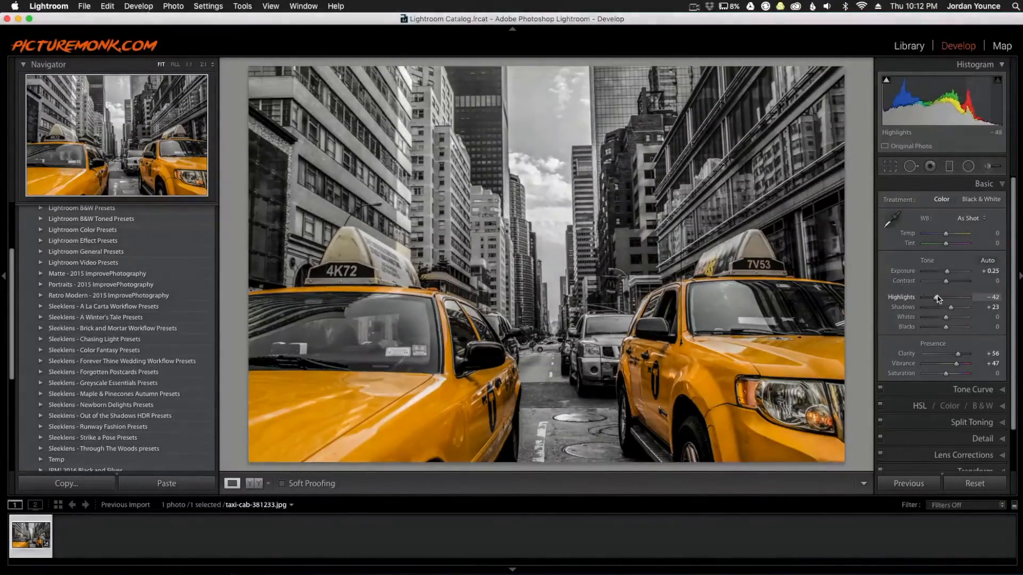
left_click_drag(945, 306, 949, 305)
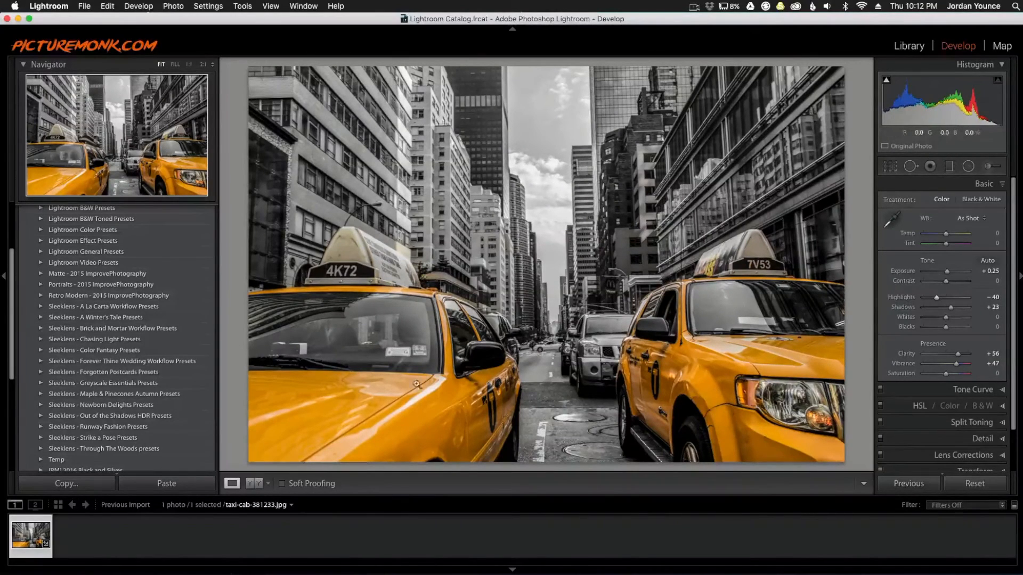